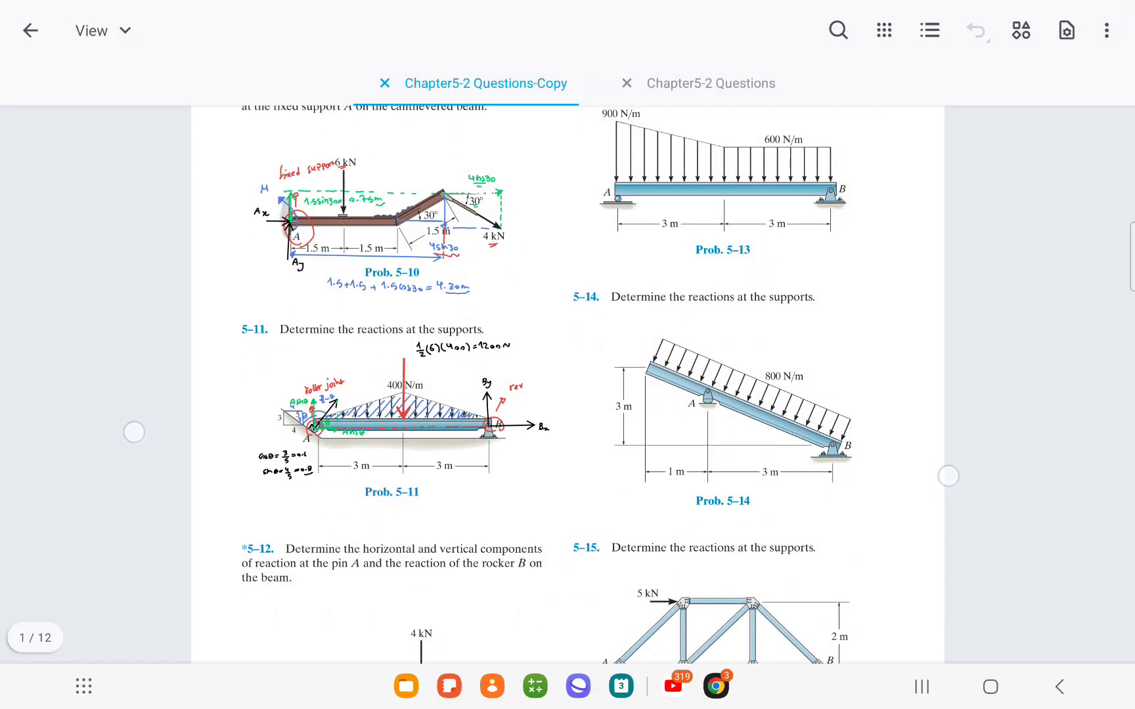
Scroll past Problem 5-12 and bring up the editing-mode list from the top-left dropdown.
scroll("down", 3)
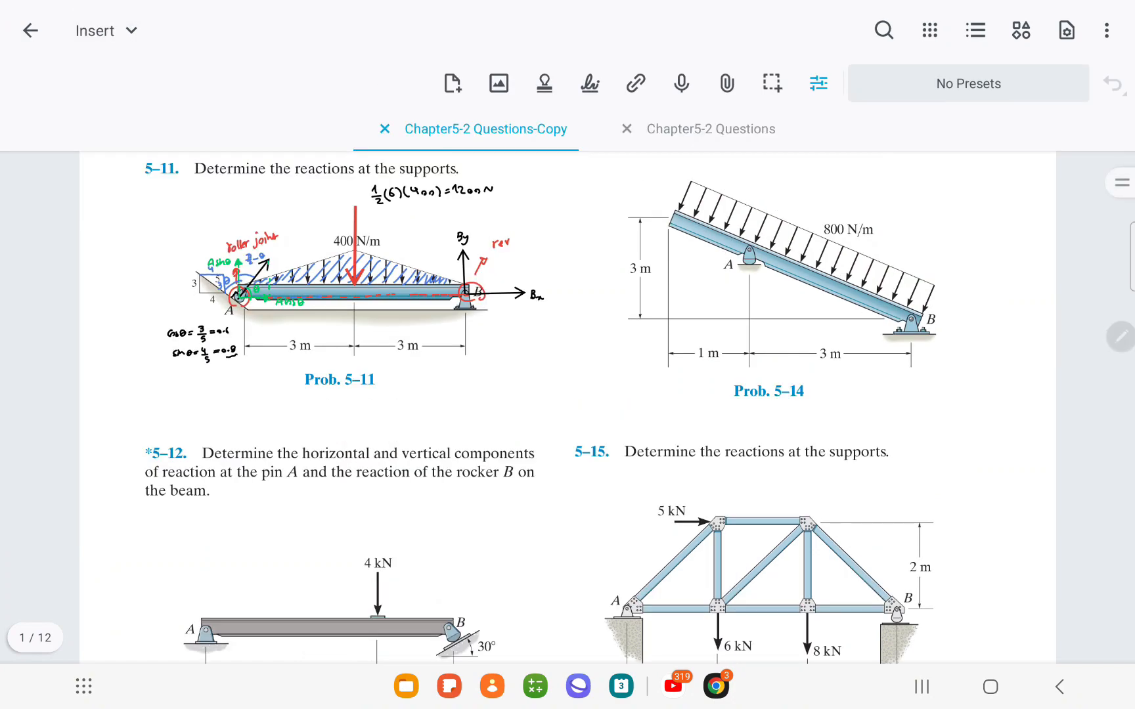
left_click(95, 30)
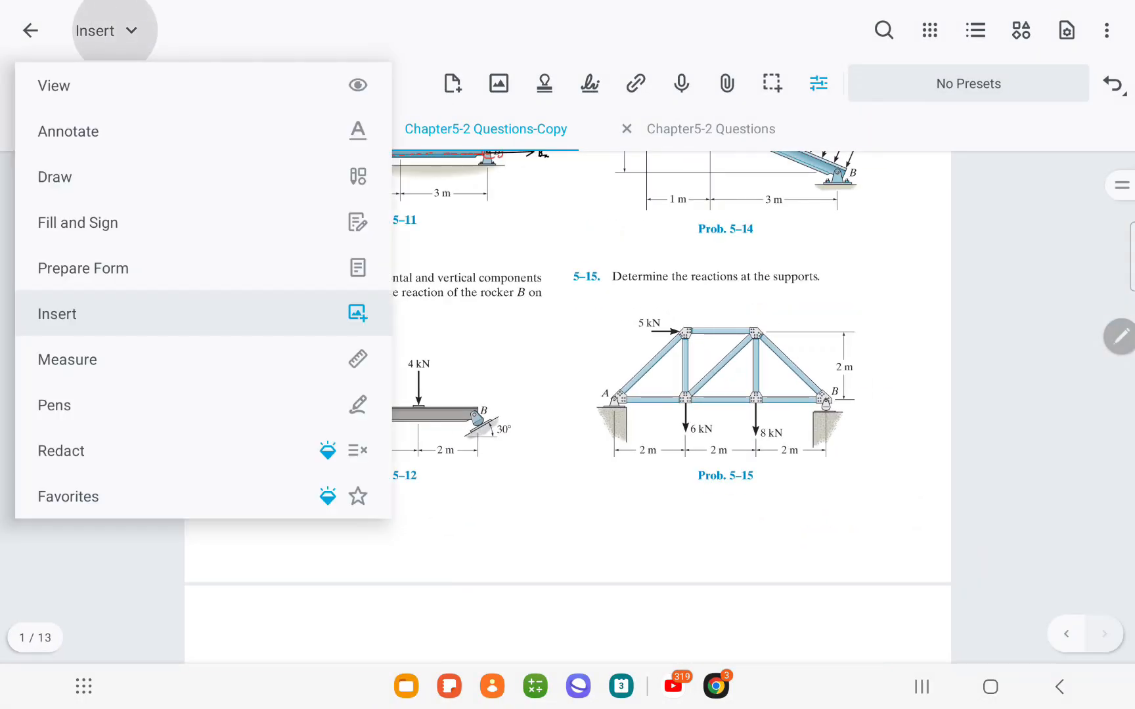
Switch to Draw mode and sketch the red reaction arrows Ay, Ax and B on the beam.
left_click(53, 176)
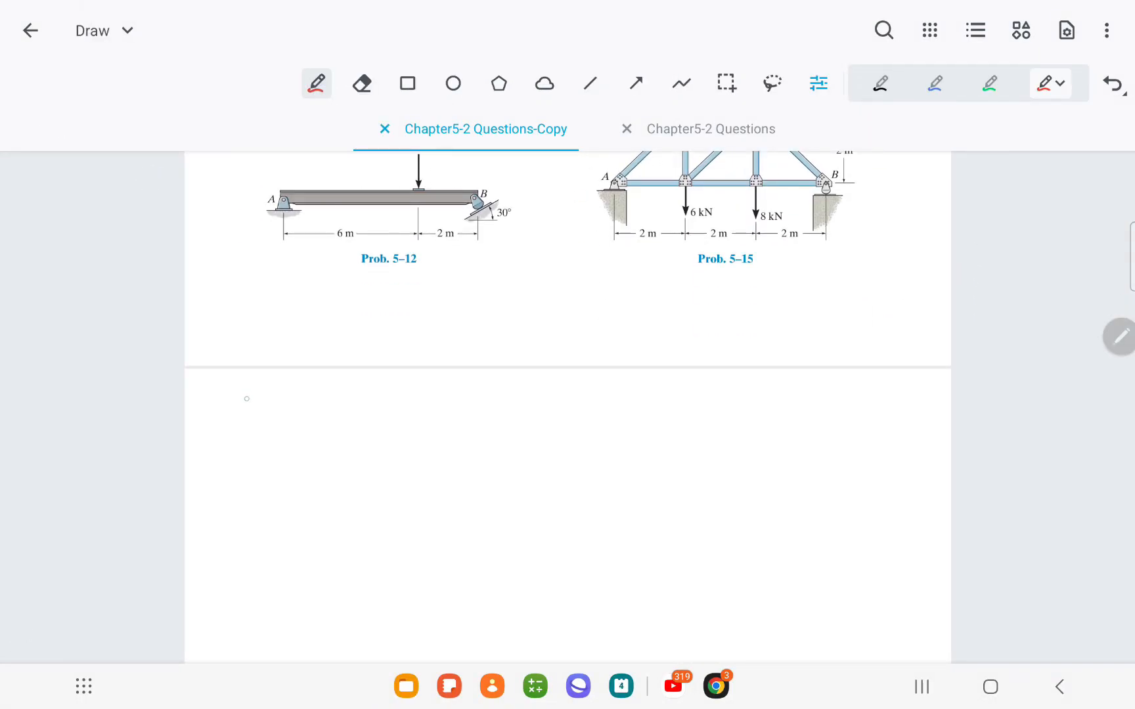
scroll("down", 3)
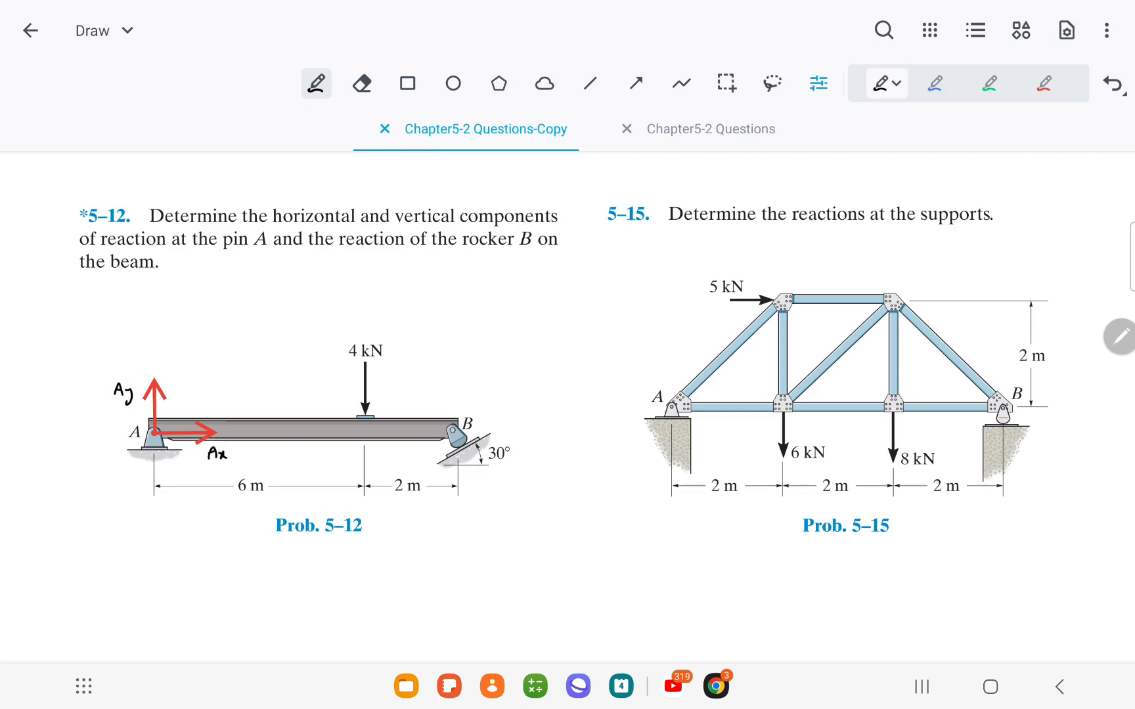
left_click_drag(455, 434, 423, 369)
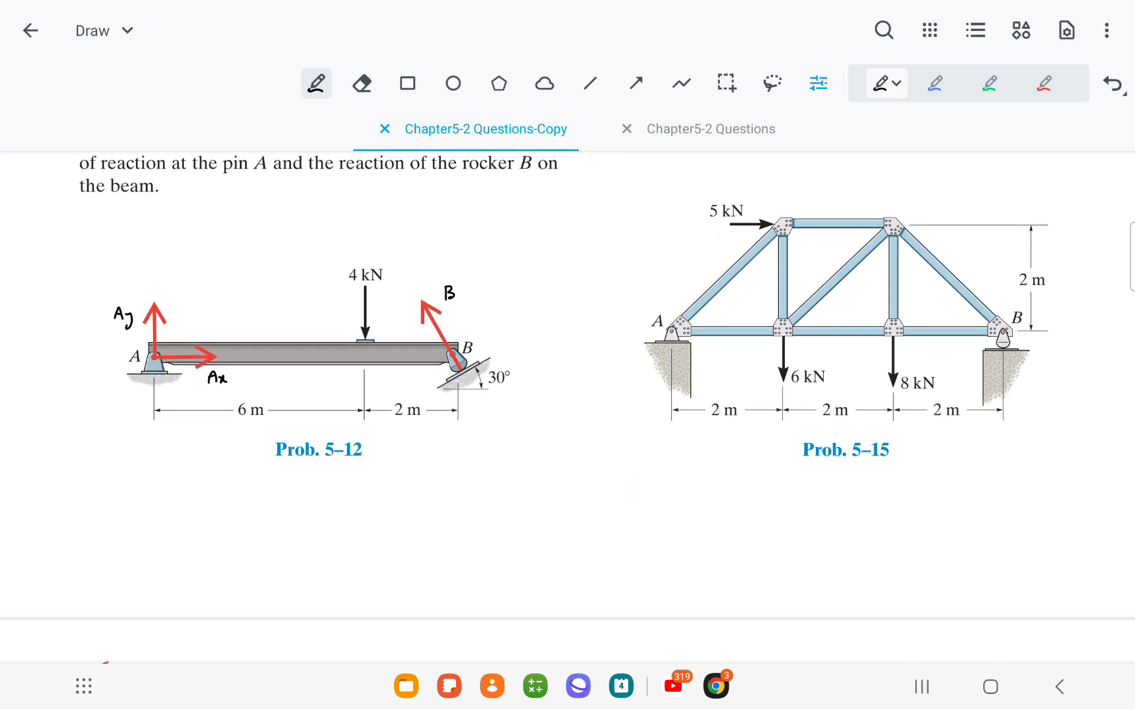
Draw B's green components with the 60° angle, labelled Bcos60 and Bsin60.
scroll("down", 3)
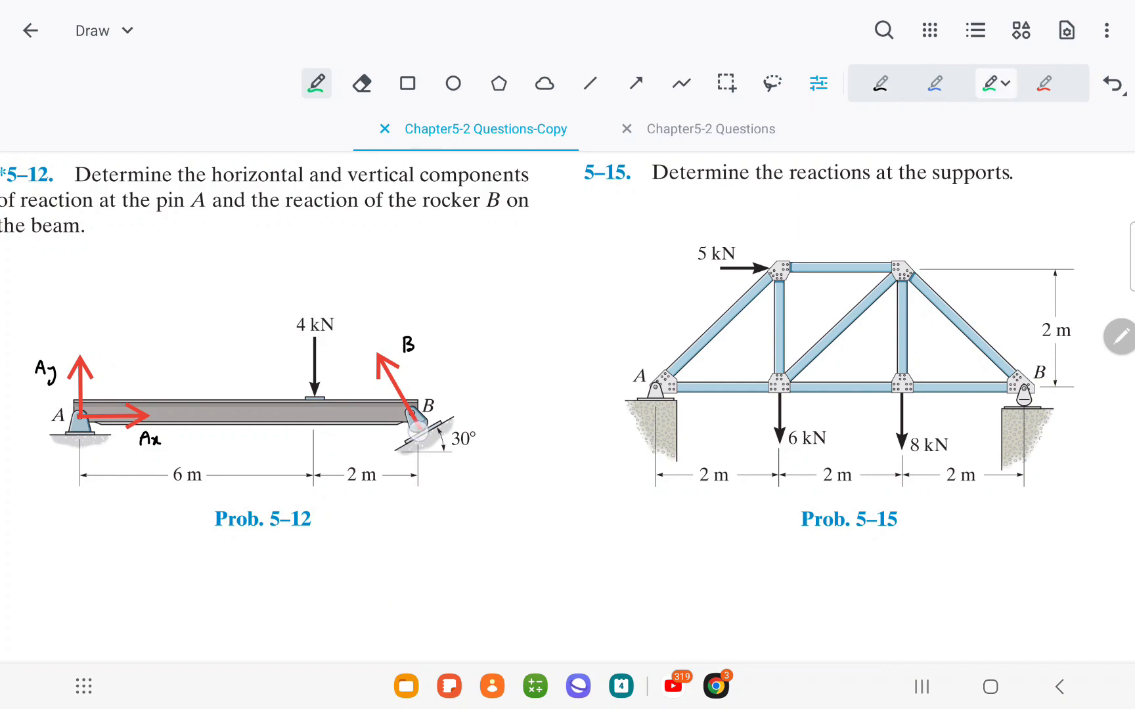
left_click_drag(415, 427, 416, 355)
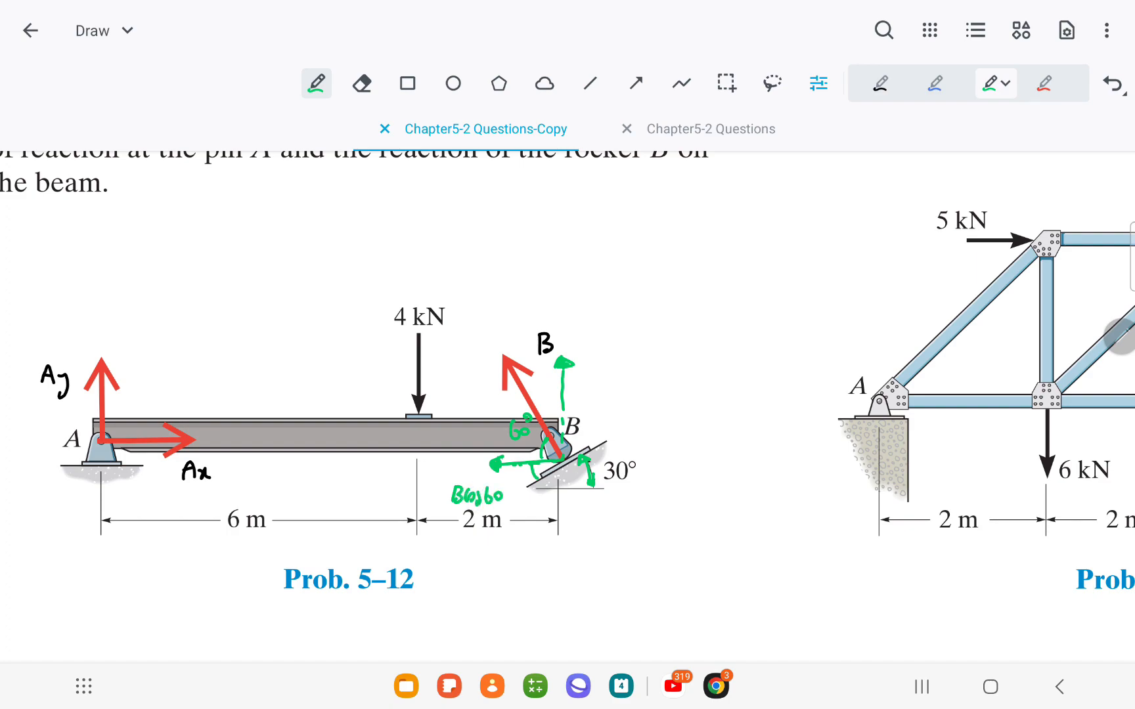
type("Bsin6")
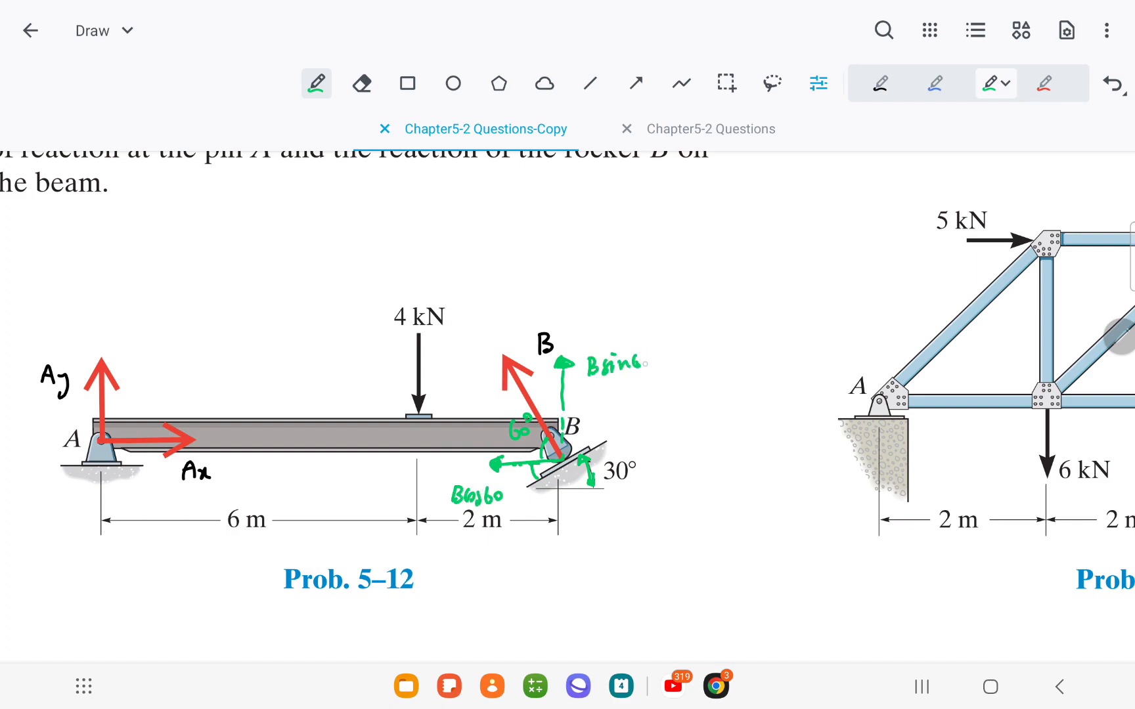
scroll("down", 3)
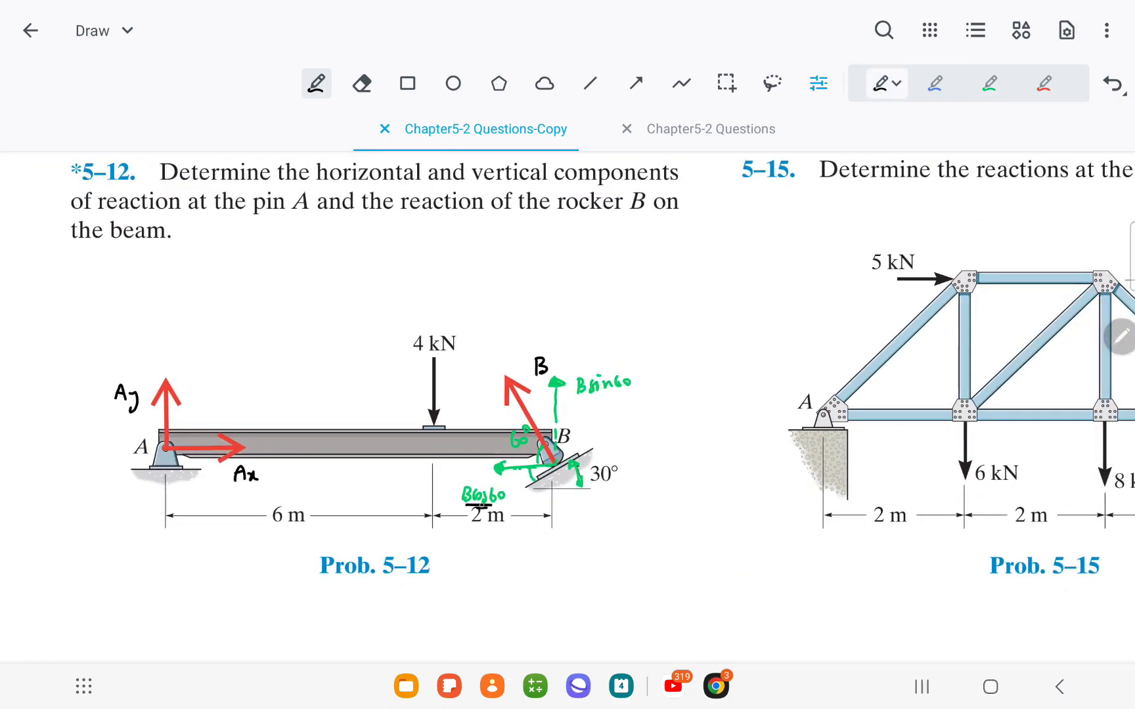
scroll("down", 3)
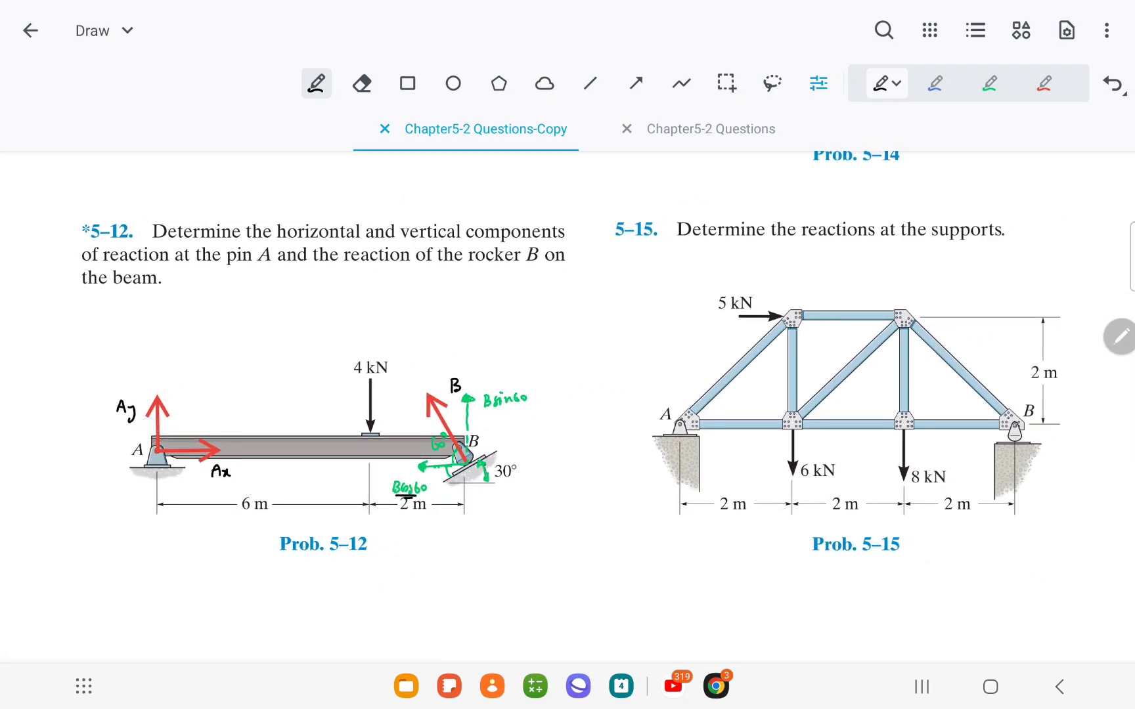
Write the 5.12 heading and the ΣMA = 0 equation giving B = 3.46 kN on the blank page.
scroll("down", 3)
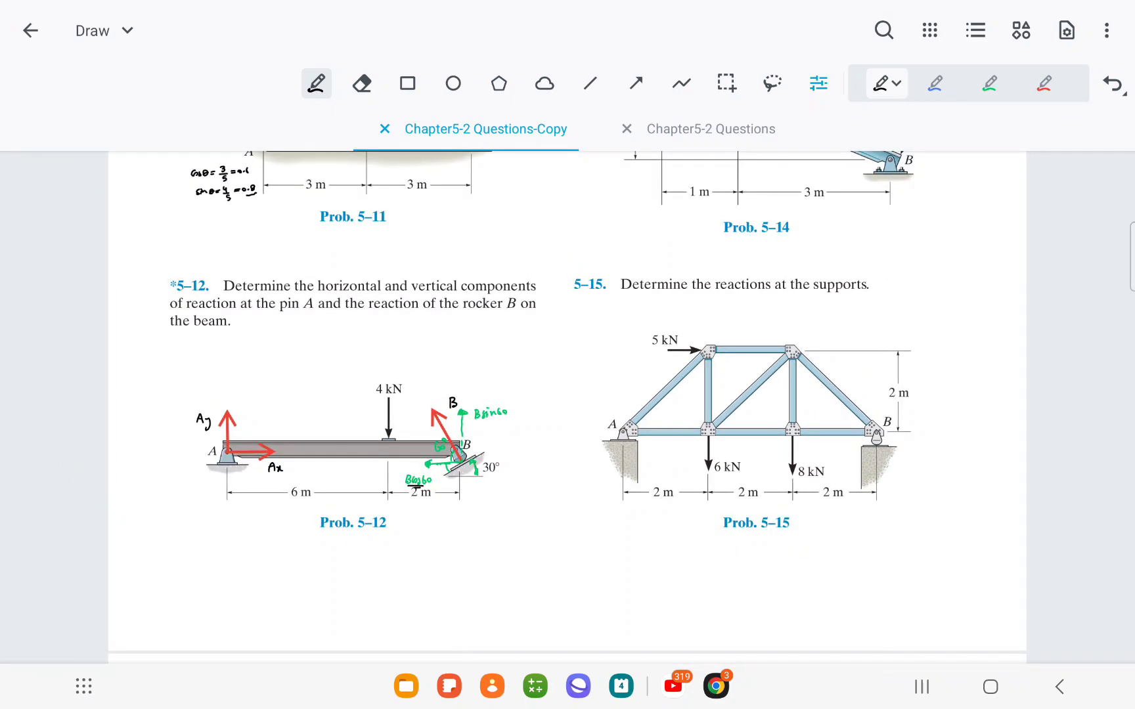
scroll("down", 3)
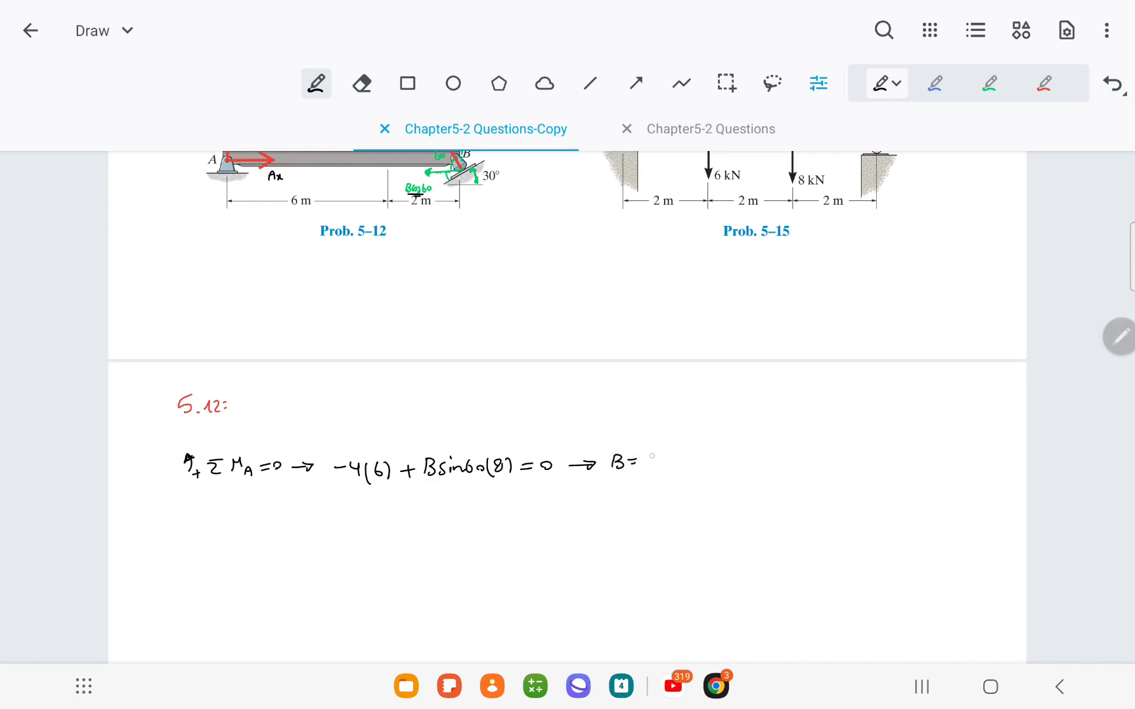
type("3.46kN")
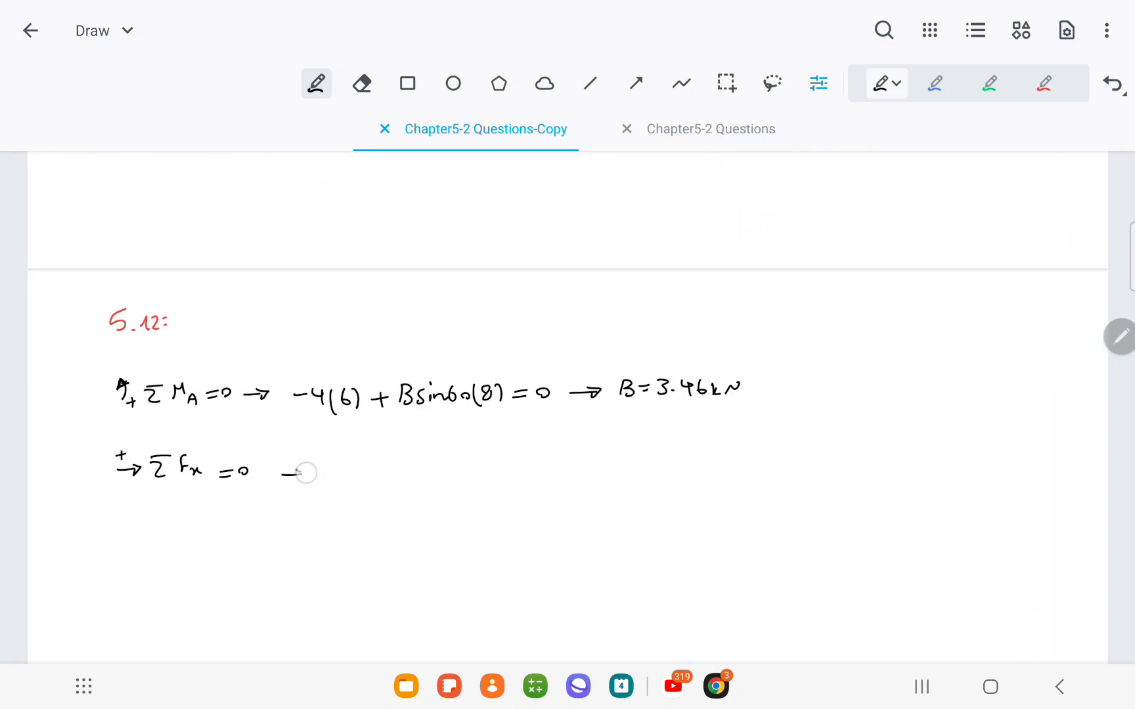
Write ΣFx = 0 and ΣFy = 0 giving Ax = 1.73 kN and Ay = 1 kN with direction arrows.
scroll("down", 3)
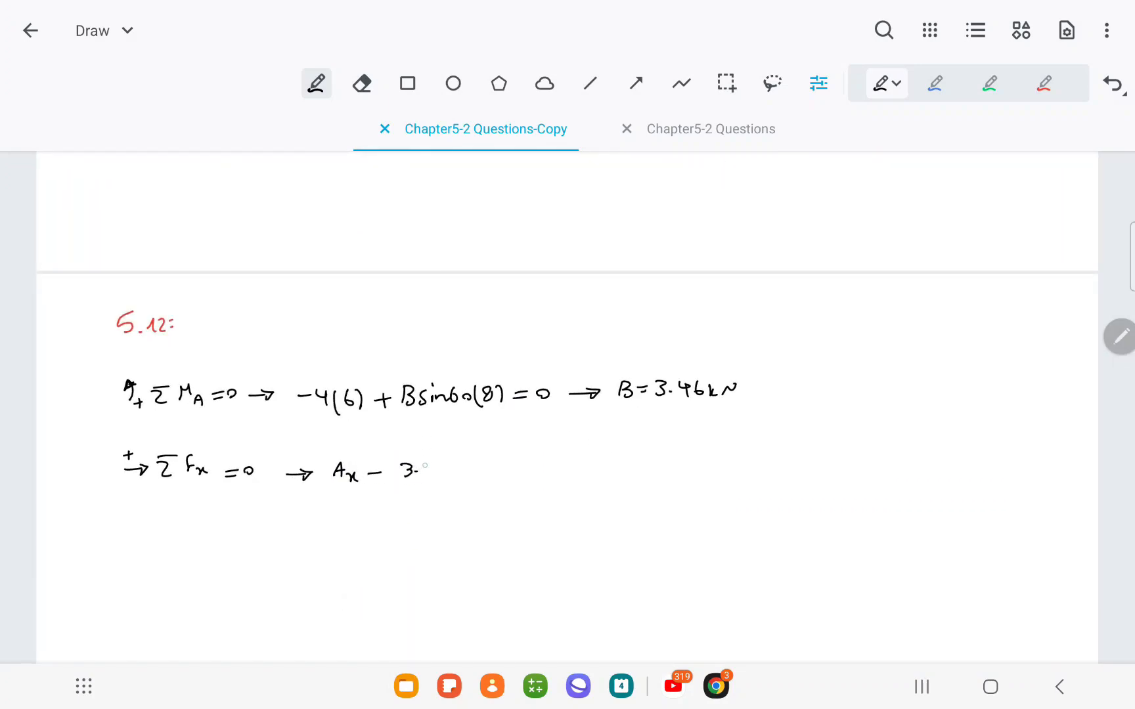
left_click_drag(435, 469, 557, 470)
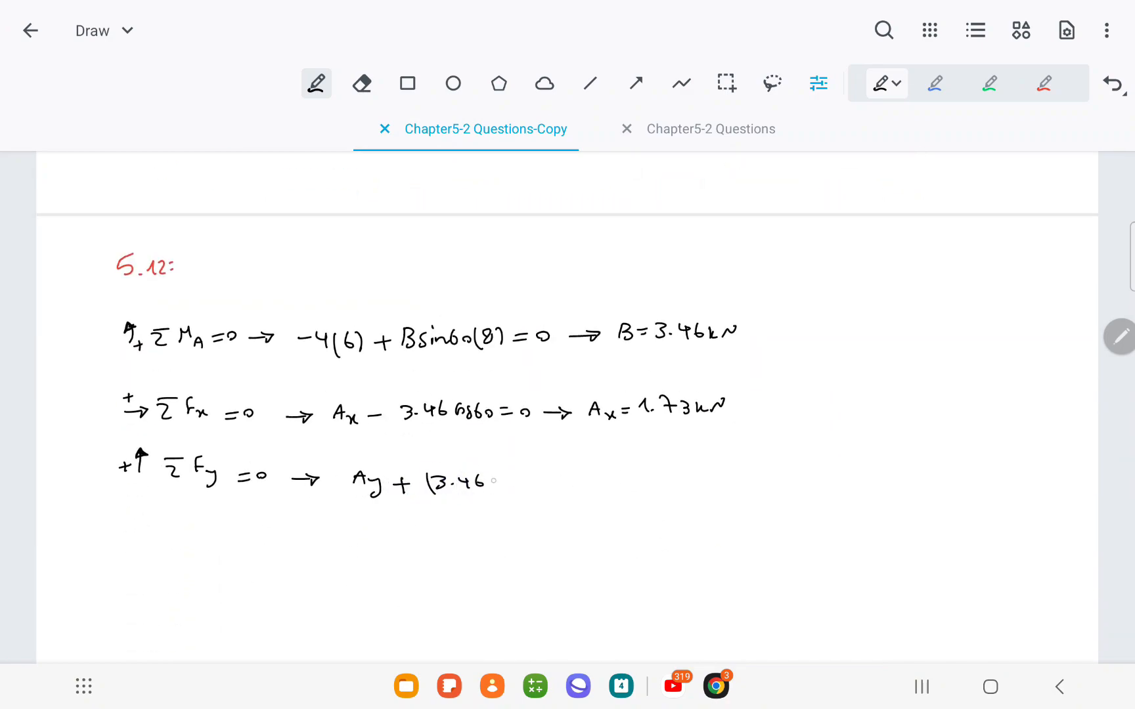
scroll("down", 3)
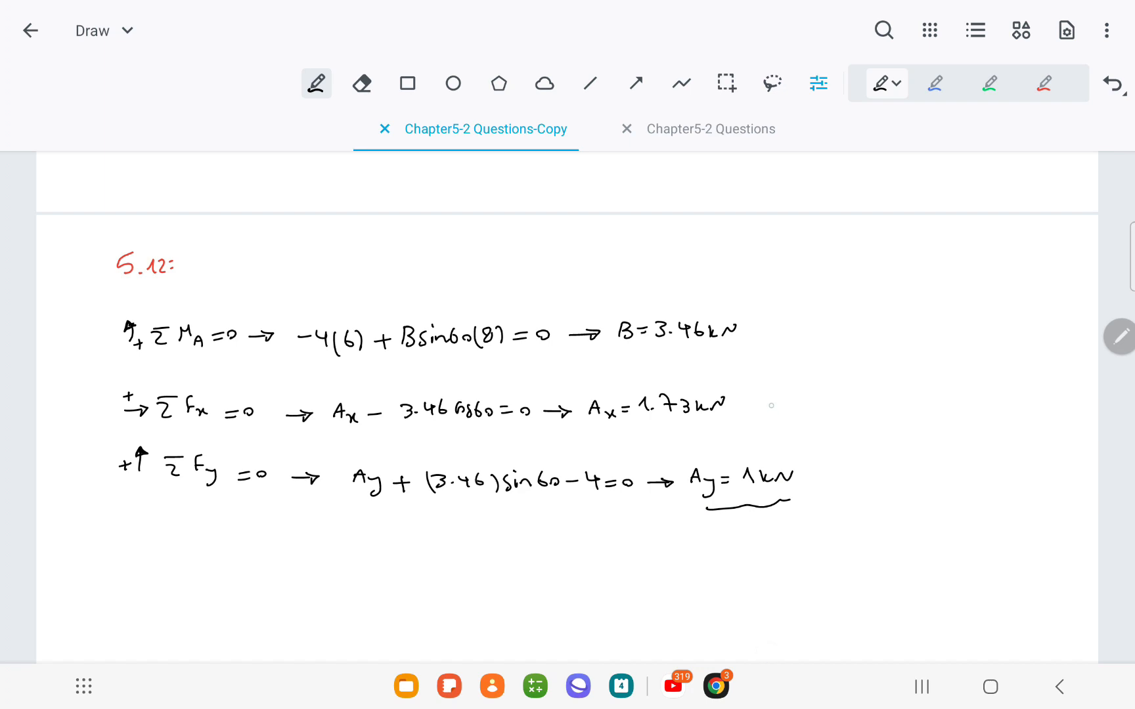
left_click_drag(771, 406, 792, 403)
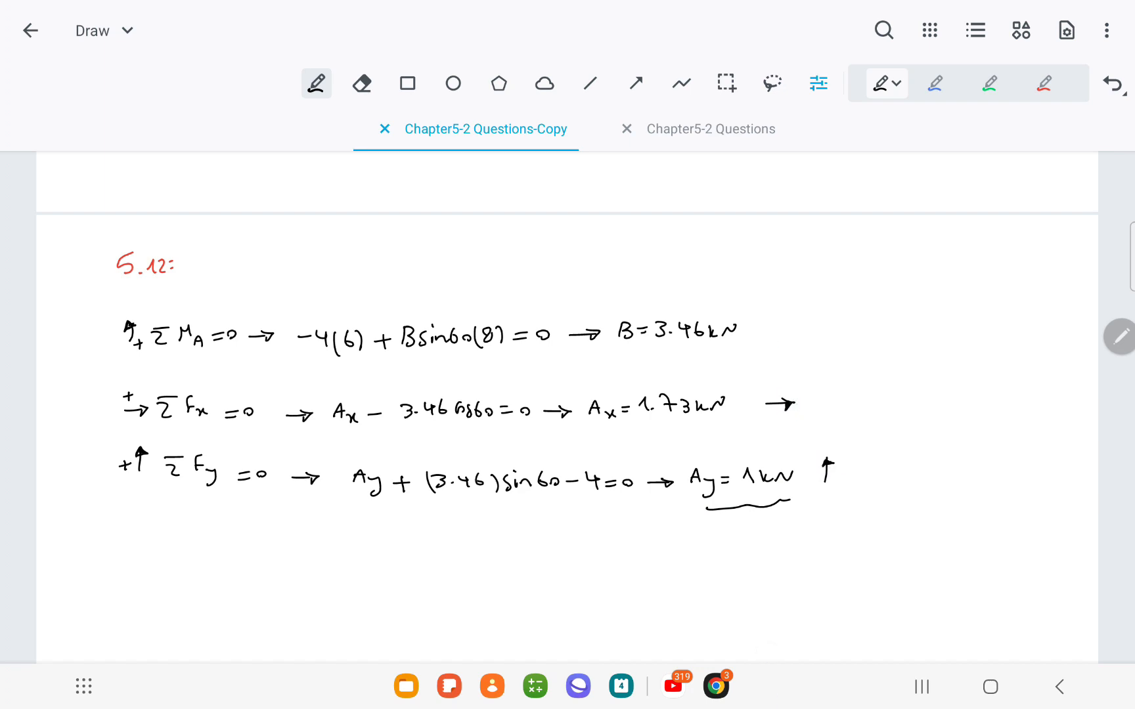
scroll("down", 3)
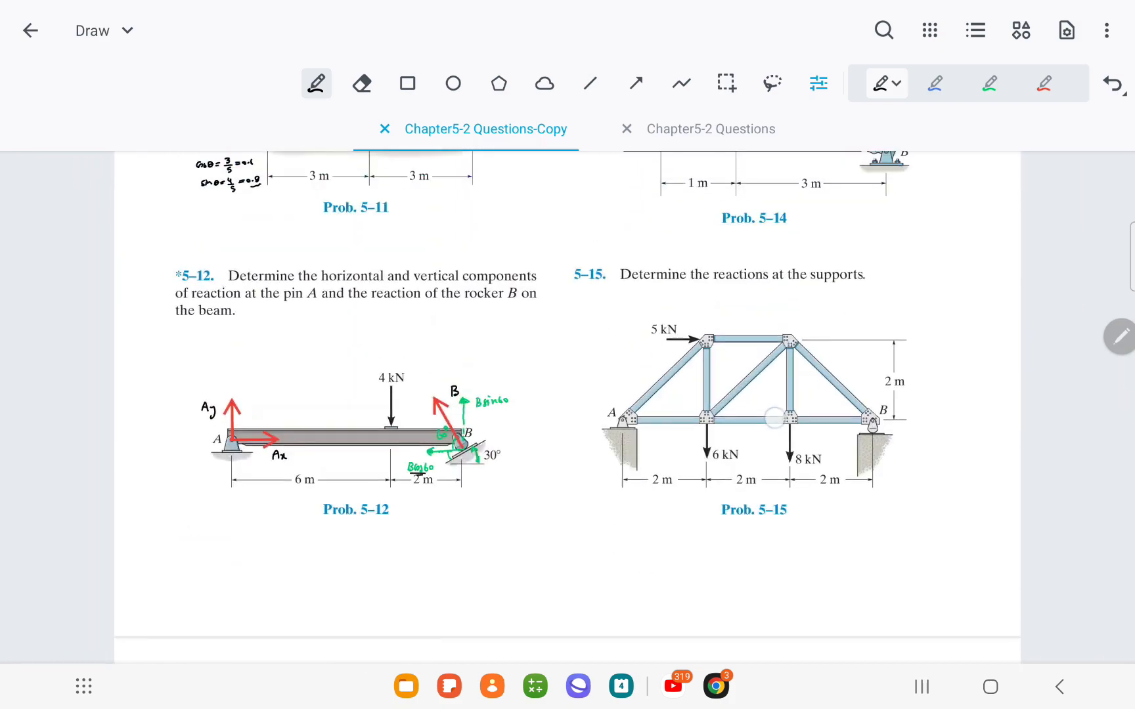
scroll("down", 3)
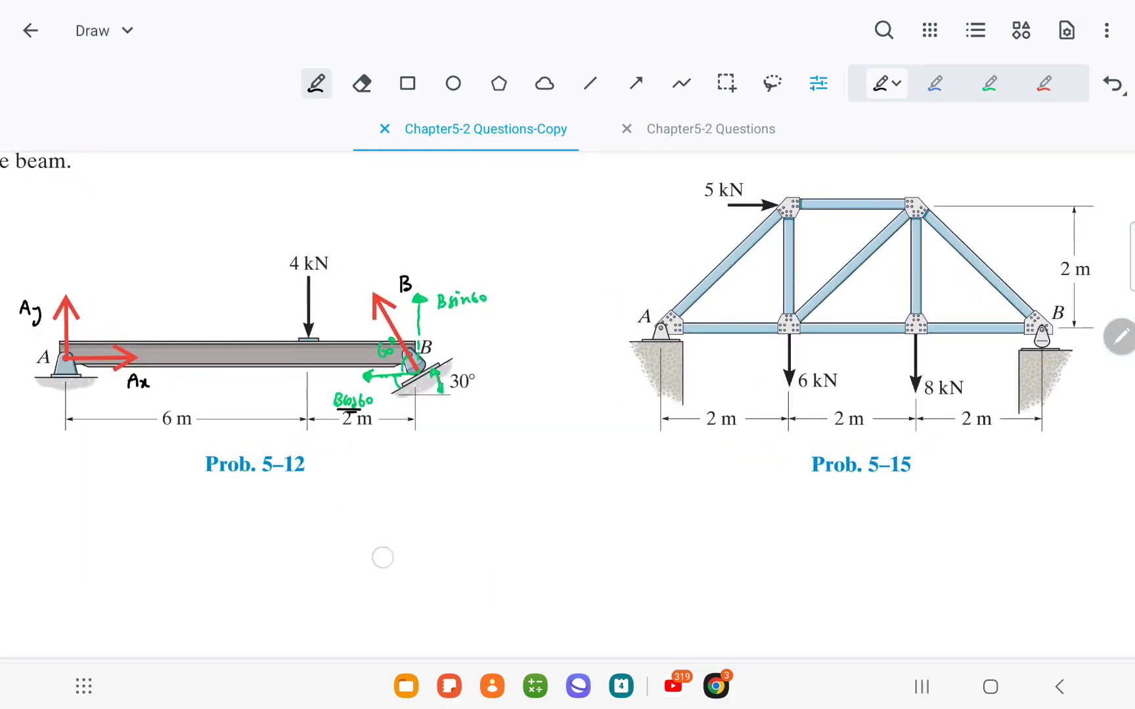
scroll("down", 3)
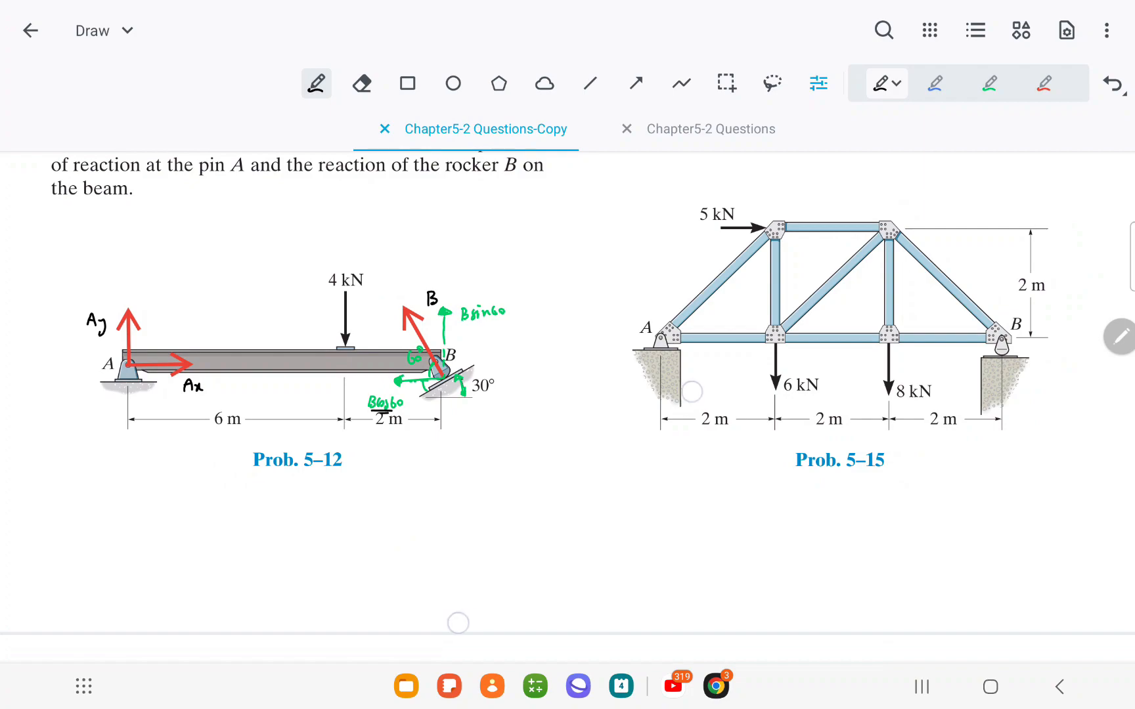
scroll("down", 3)
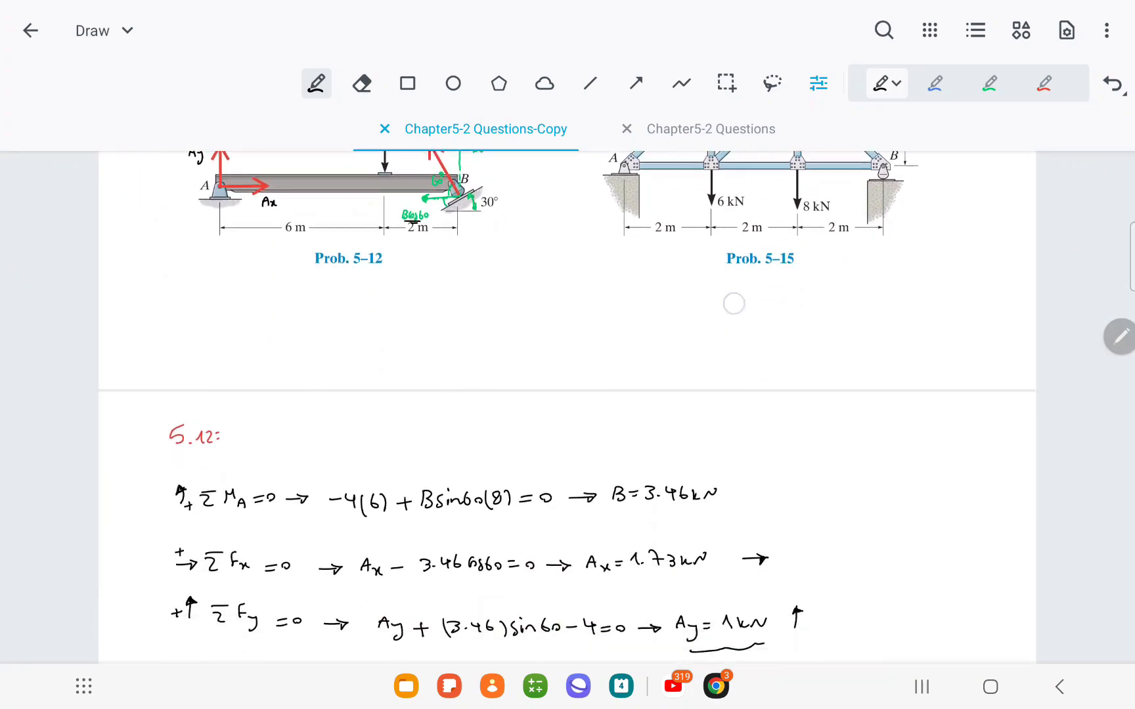
scroll("down", 3)
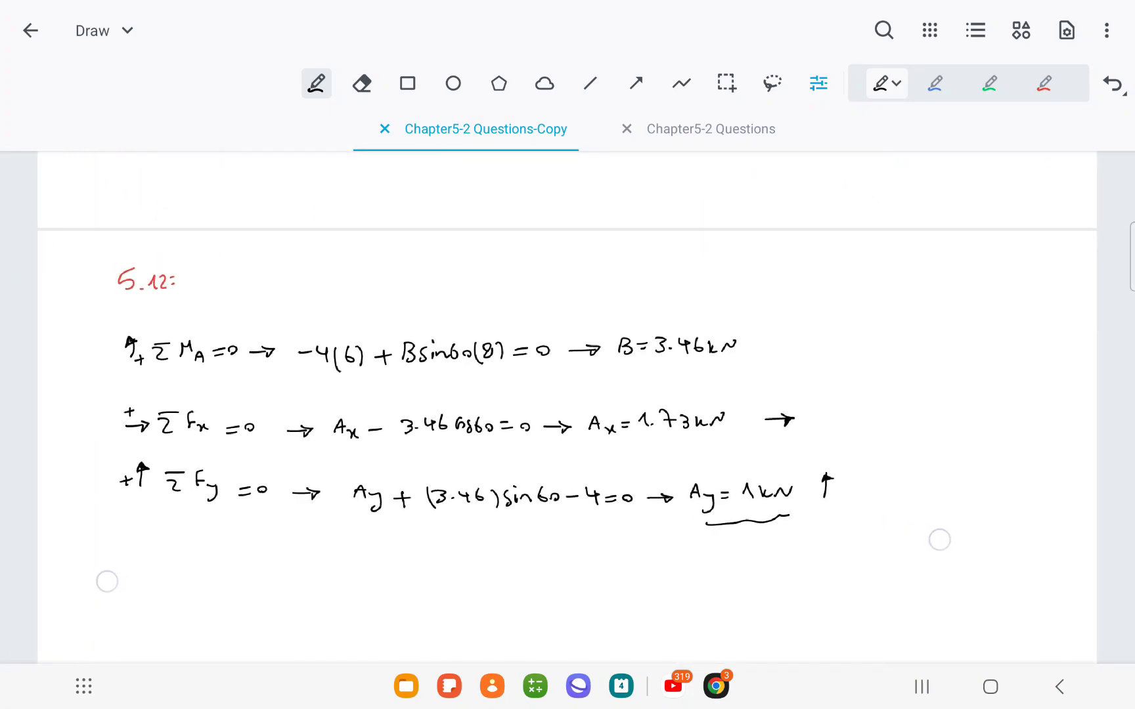